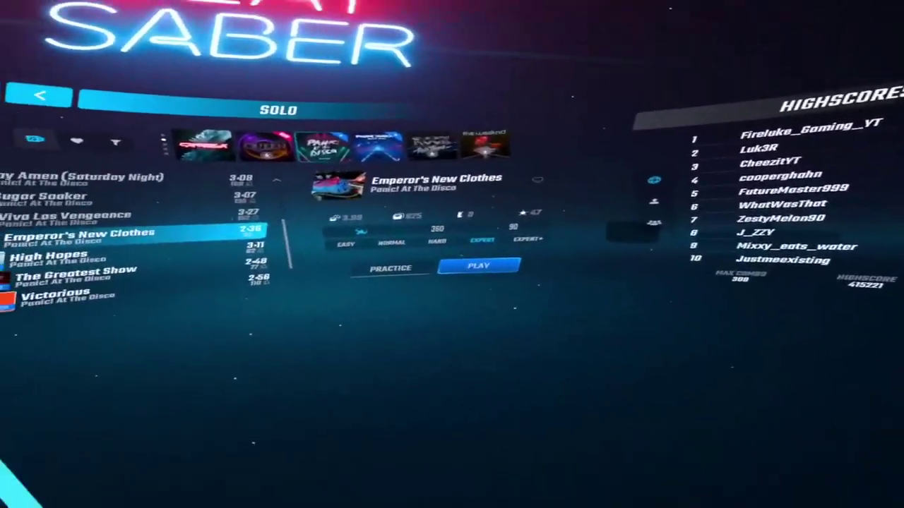
Step: Launch Emperor's New Clothes by Panic! At The Disco on Expert difficulty
left_click(478, 266)
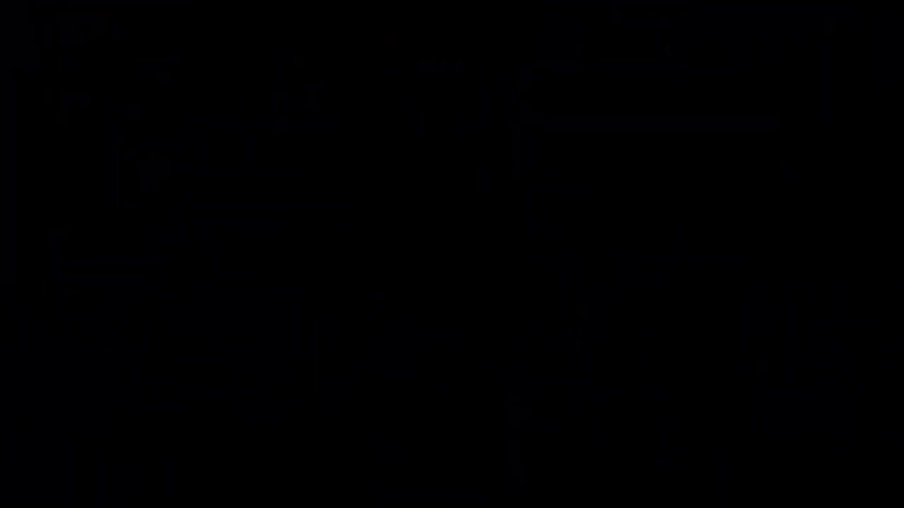